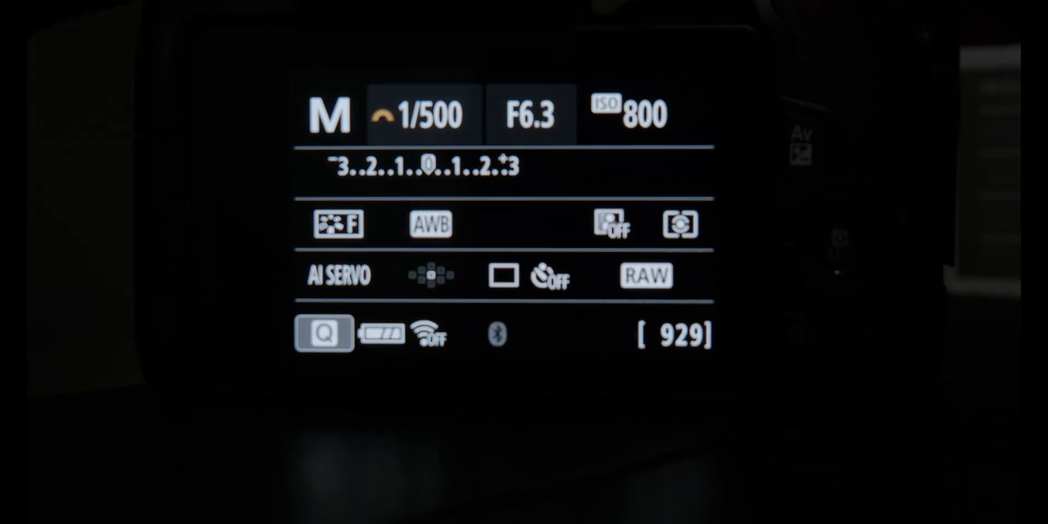
# - Open Quick Control and bring up the picture style list from the Faithful setting
pyautogui.click(337, 223)
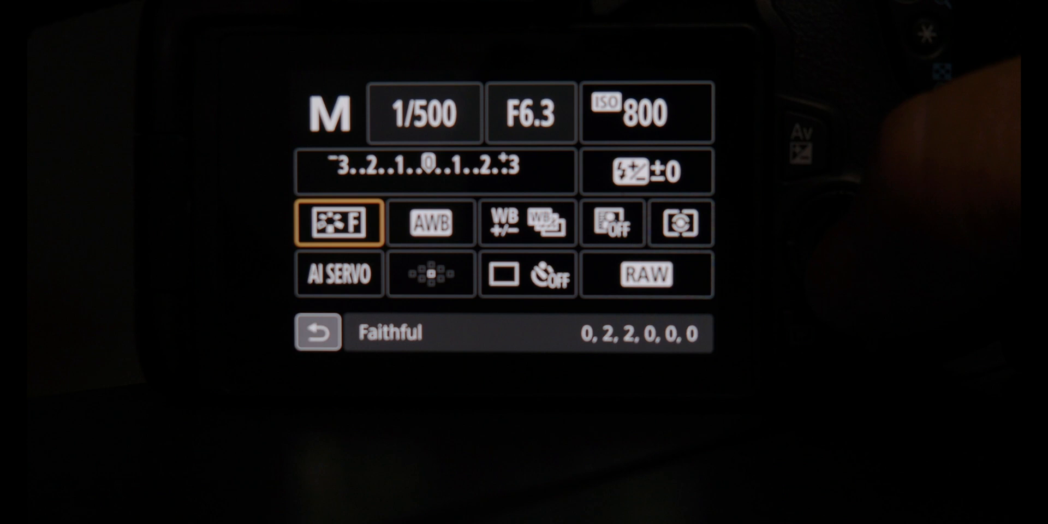
pyautogui.click(337, 223)
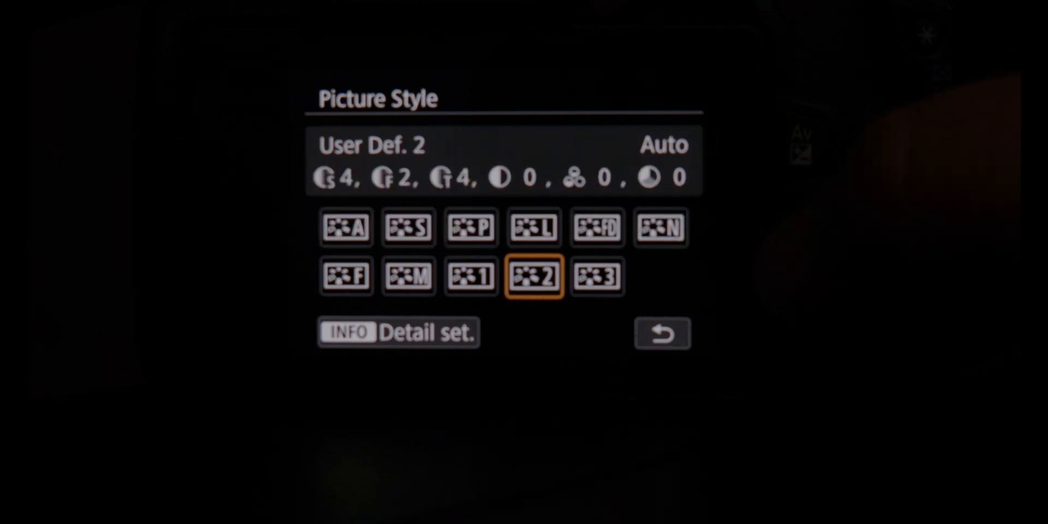
# - Open User Def. 1's detail settings to inspect its CineStyle base style
pyautogui.click(470, 276)
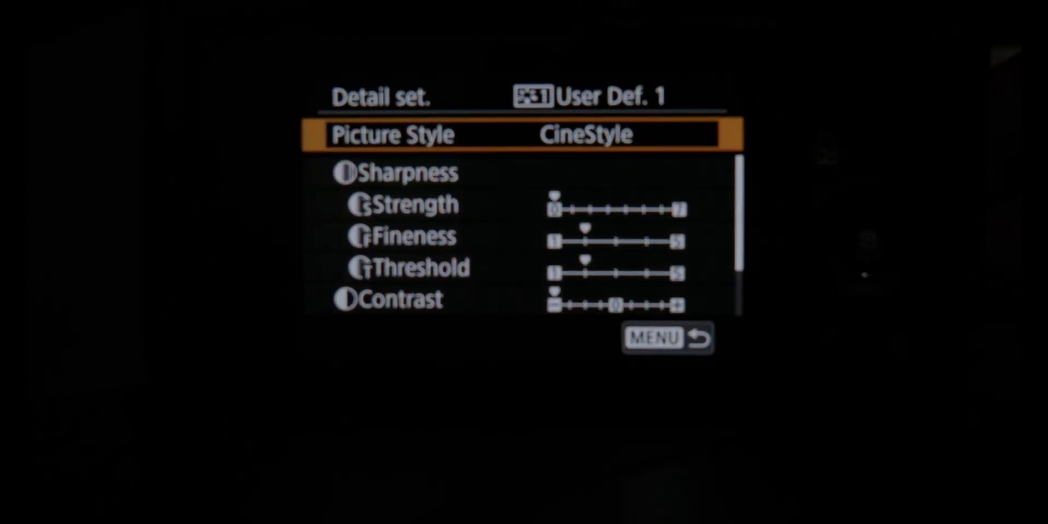
pyautogui.press('down')
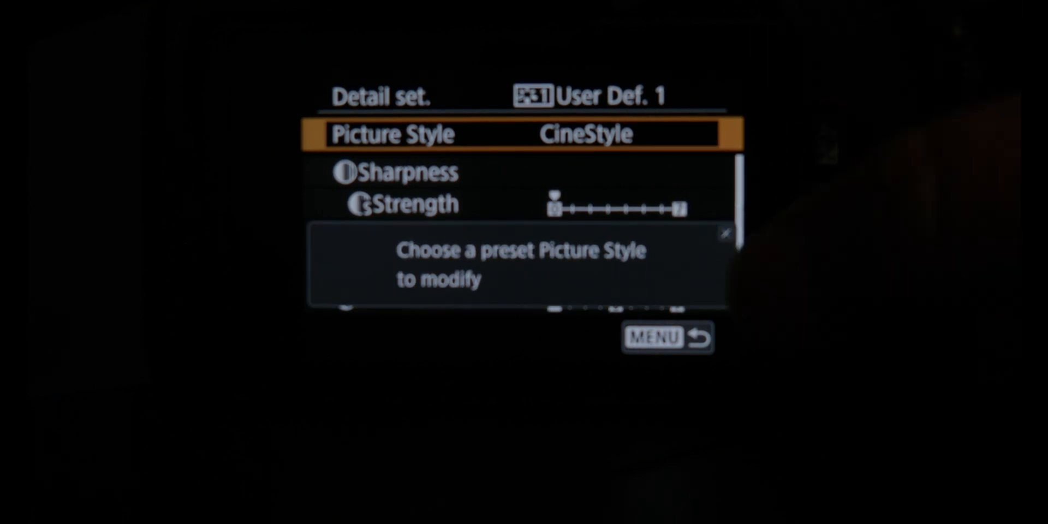
pyautogui.click(667, 337)
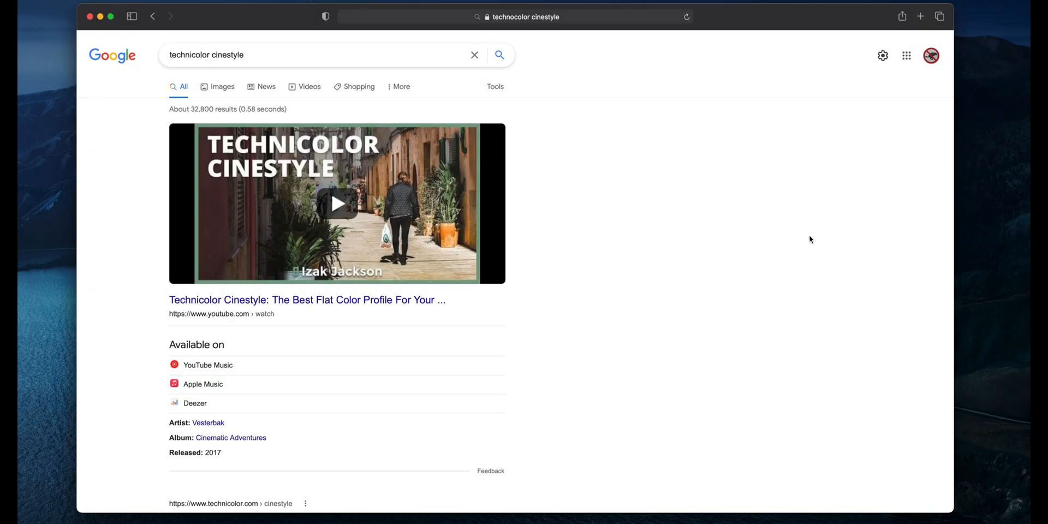
pyautogui.moveTo(607, 112)
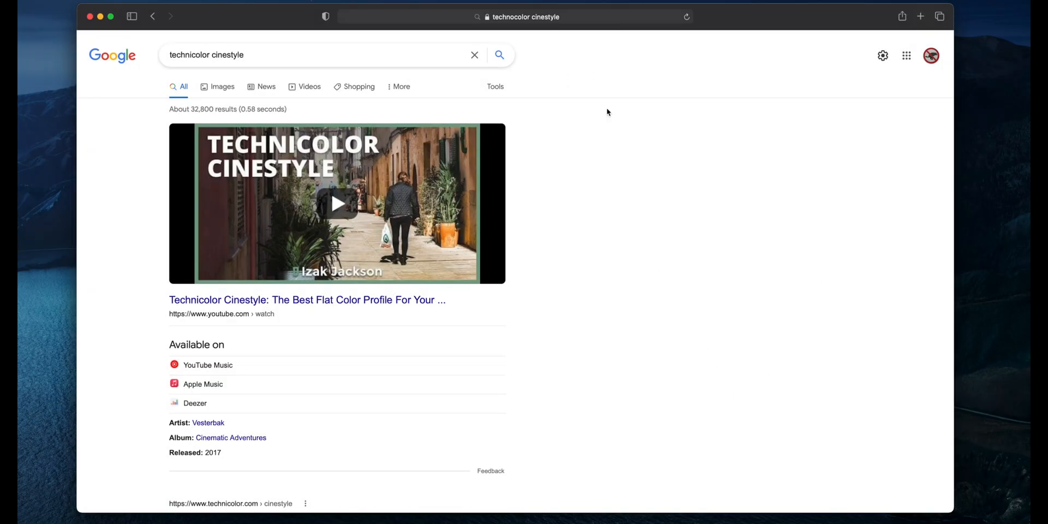
# - Open the 'Download the Technicolor CineStyle' search result page
pyautogui.scroll(-3)
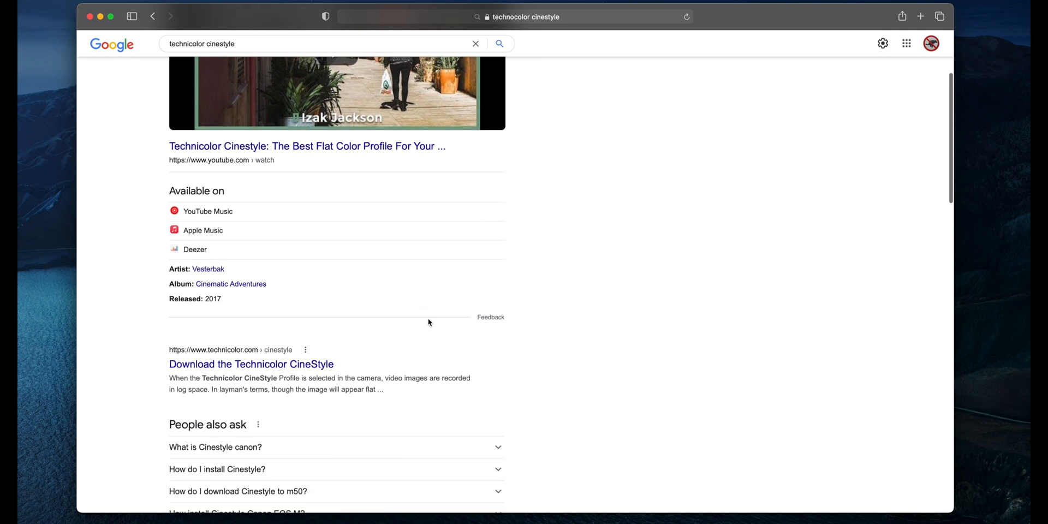
pyautogui.scroll(-3)
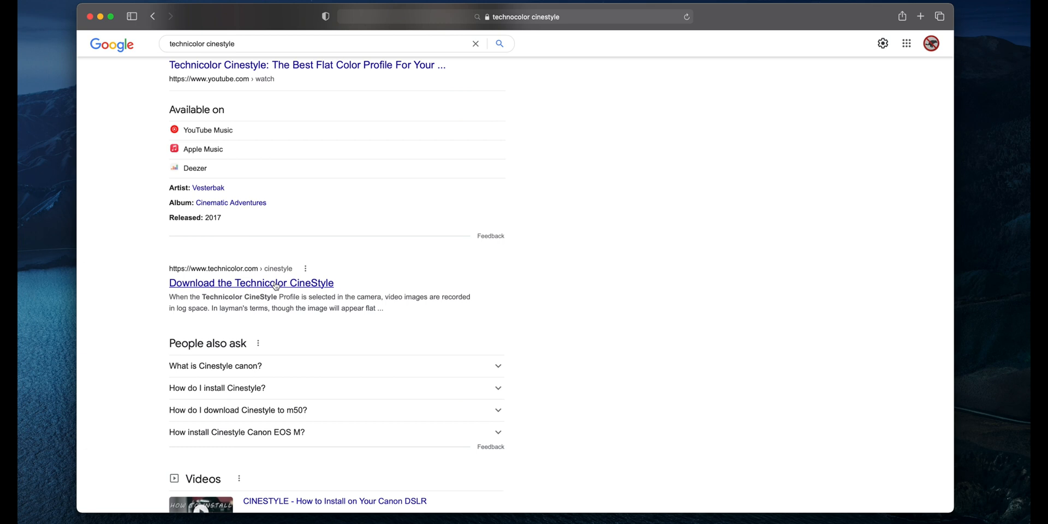
pyautogui.click(250, 283)
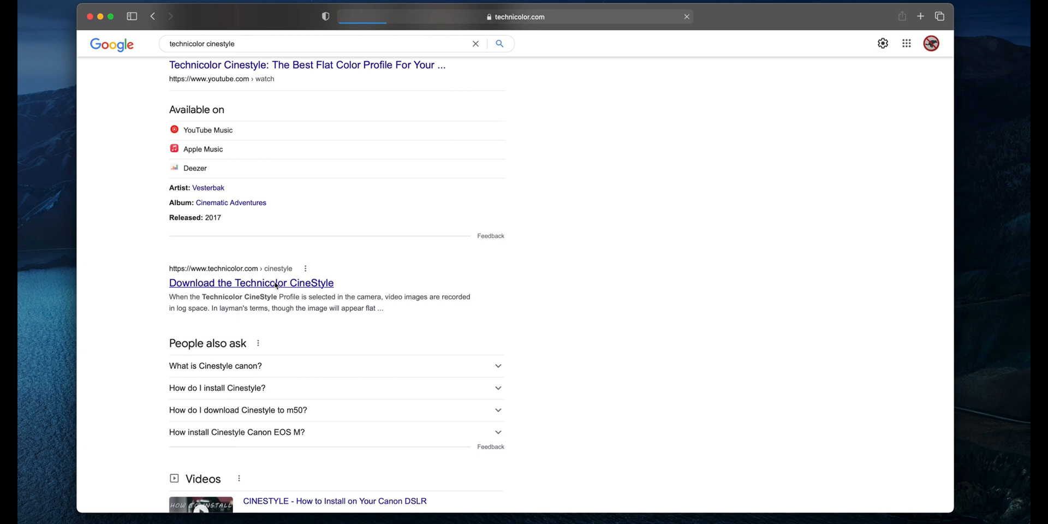
pyautogui.click(251, 282)
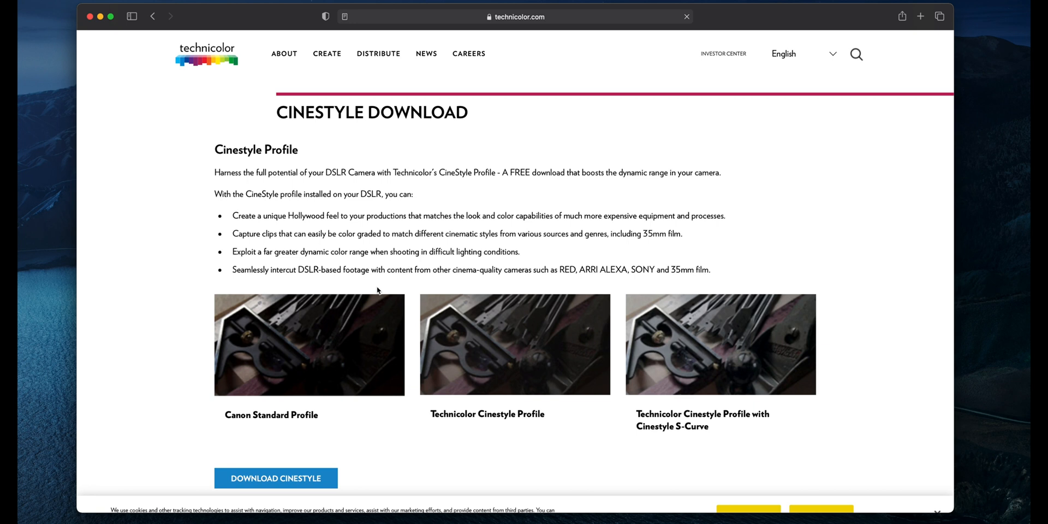
# - Download CineStyle and drag the downloaded folder onto the desktop
pyautogui.scroll(-3)
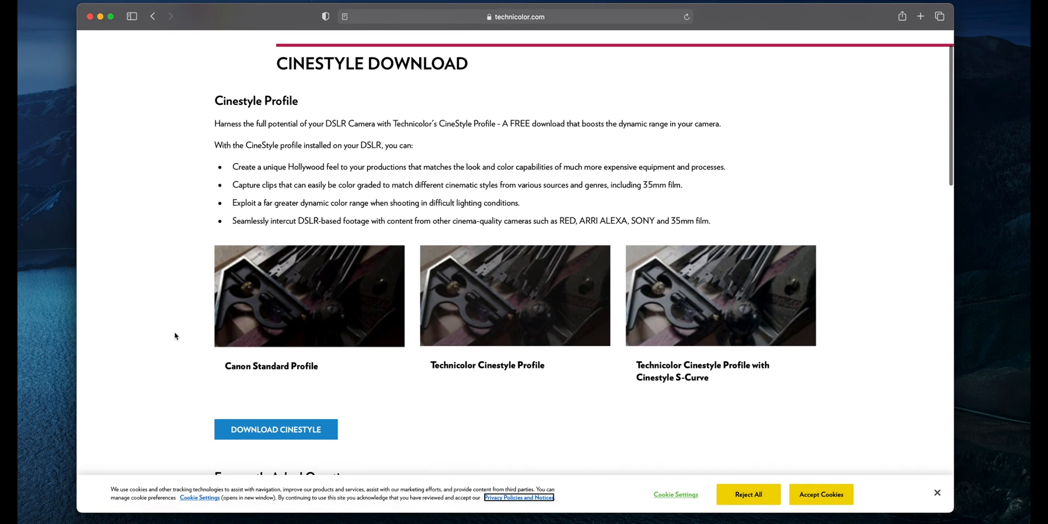
pyautogui.scroll(-3)
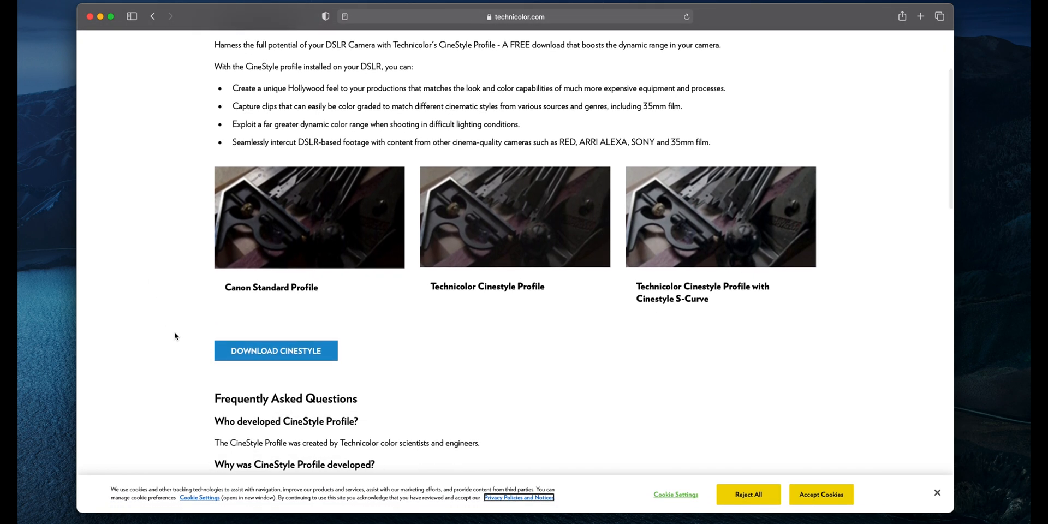
pyautogui.moveTo(164, 383)
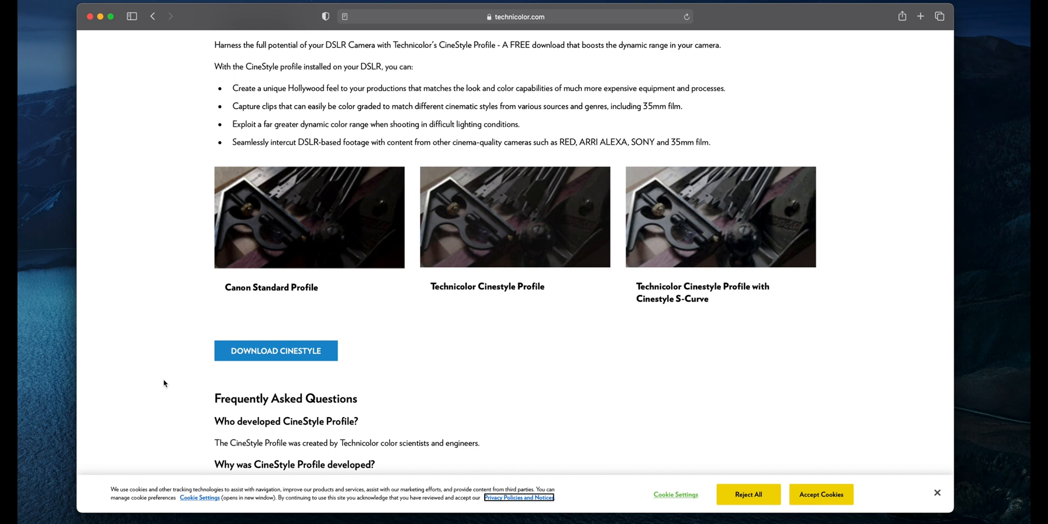
pyautogui.click(275, 351)
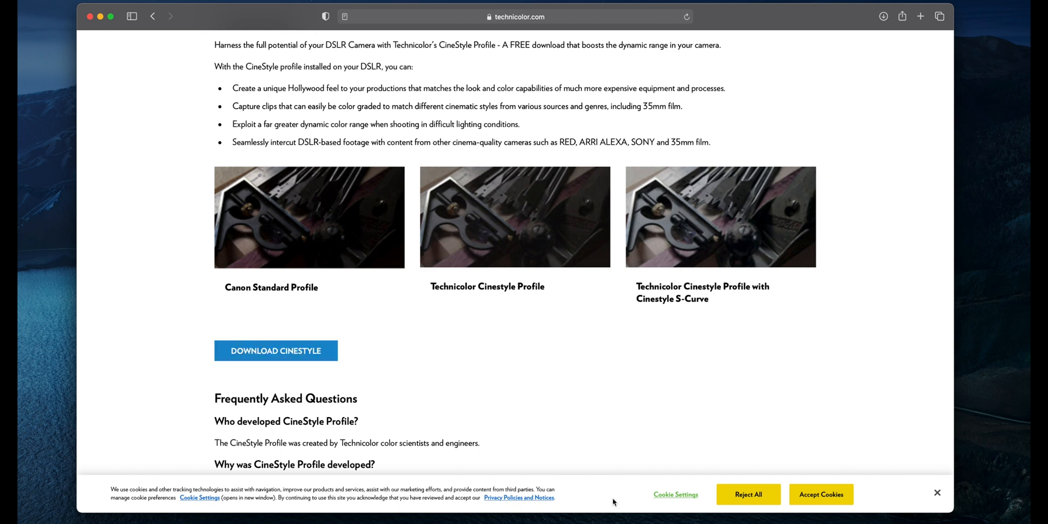
pyautogui.click(275, 350)
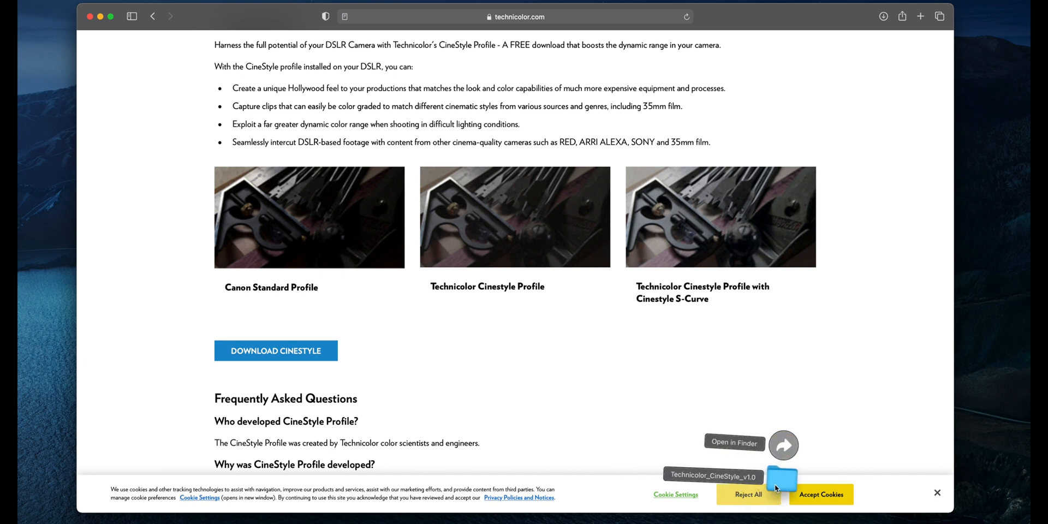
pyautogui.moveTo(782, 477); pyautogui.dragTo(995, 265)
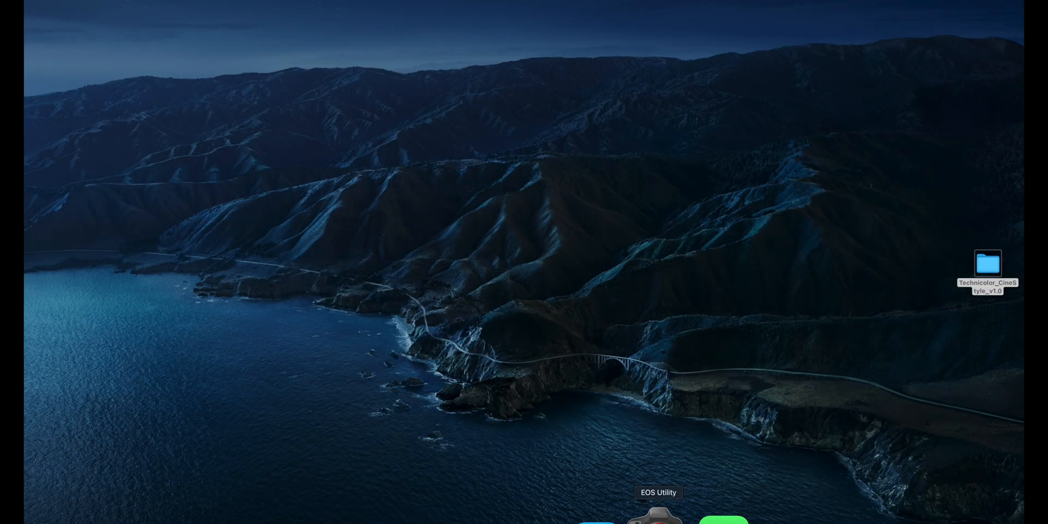
# - Launch EOS Utility and open the Register Picture Style File dialog
pyautogui.click(657, 515)
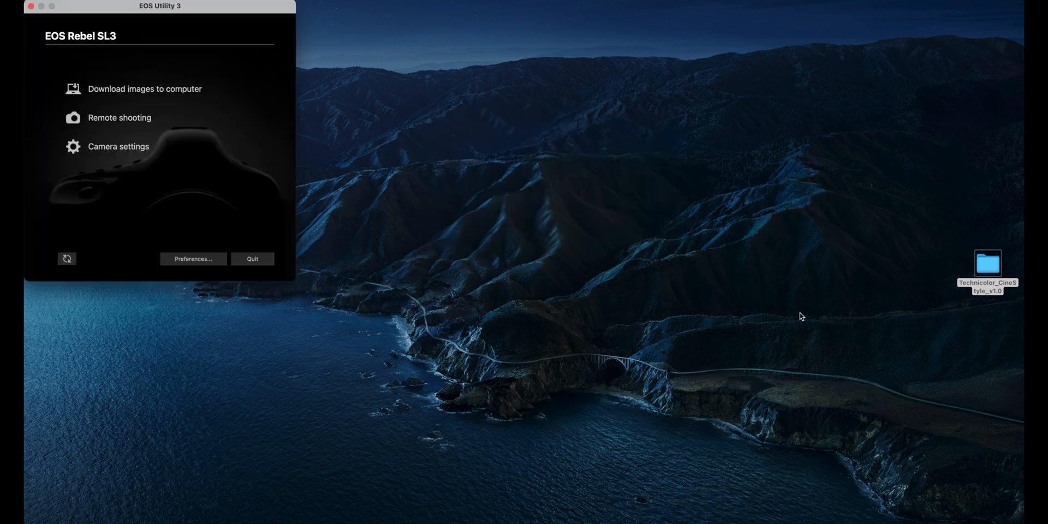
pyautogui.moveTo(119, 118)
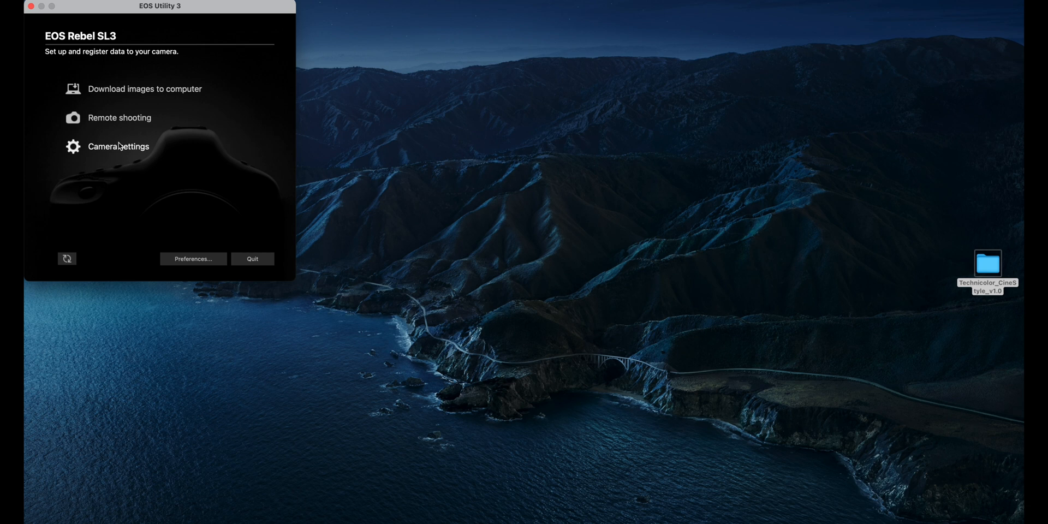
pyautogui.moveTo(119, 146)
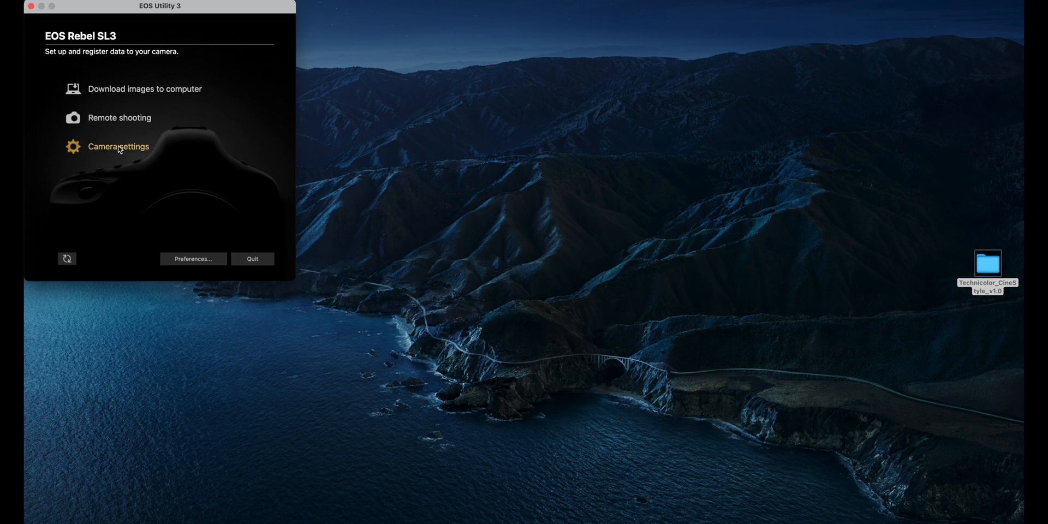
pyautogui.click(119, 146)
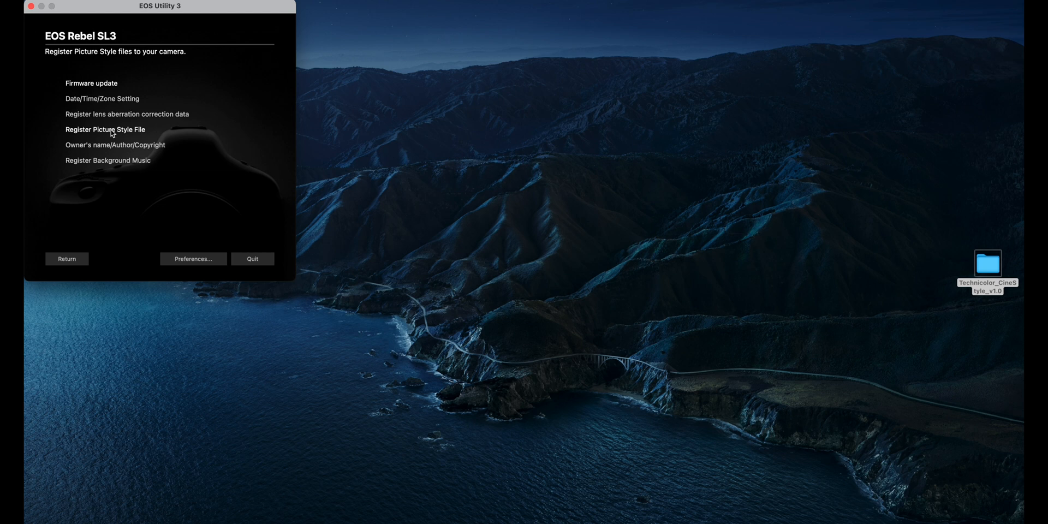
pyautogui.click(105, 129)
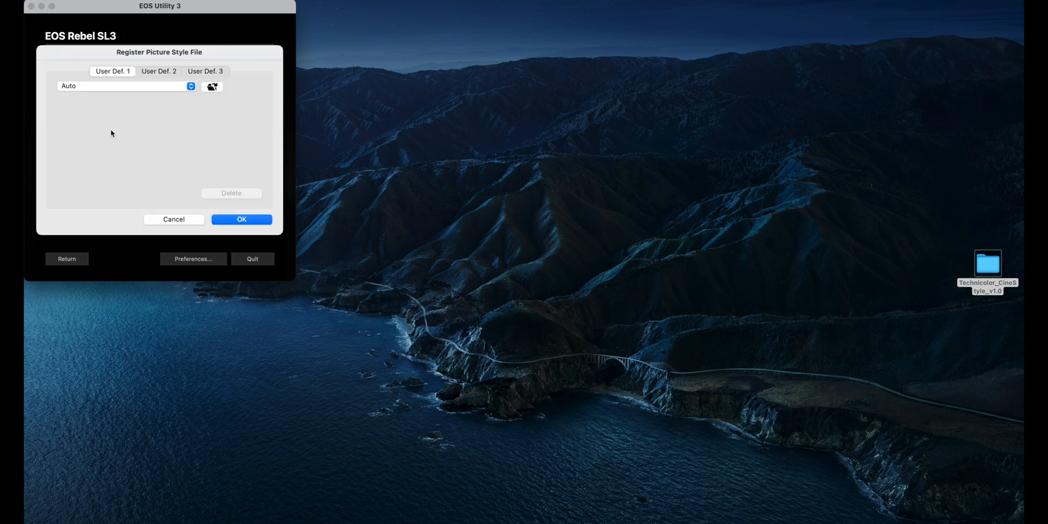
pyautogui.moveTo(121, 77)
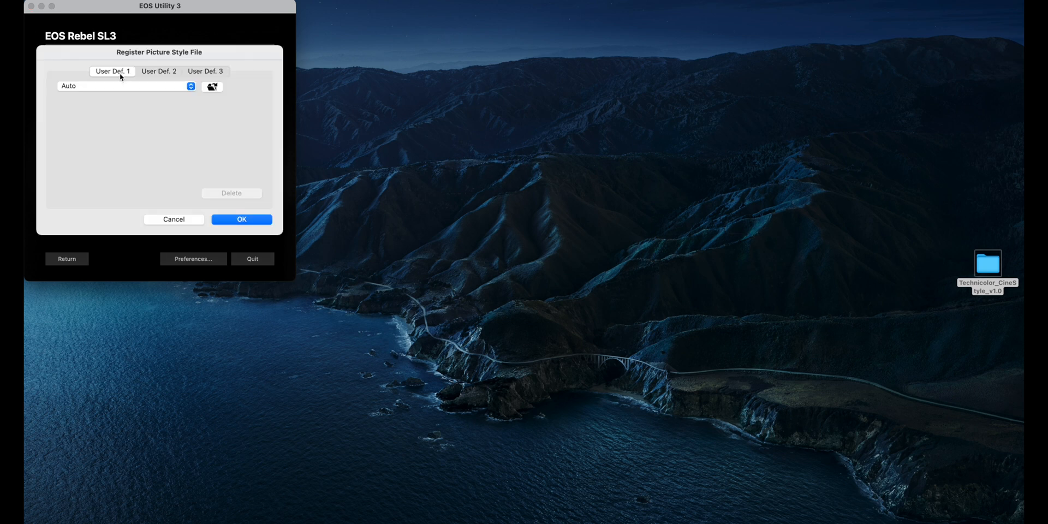
# - Select the User Def. 1 slot and start loading a style file
pyautogui.click(205, 72)
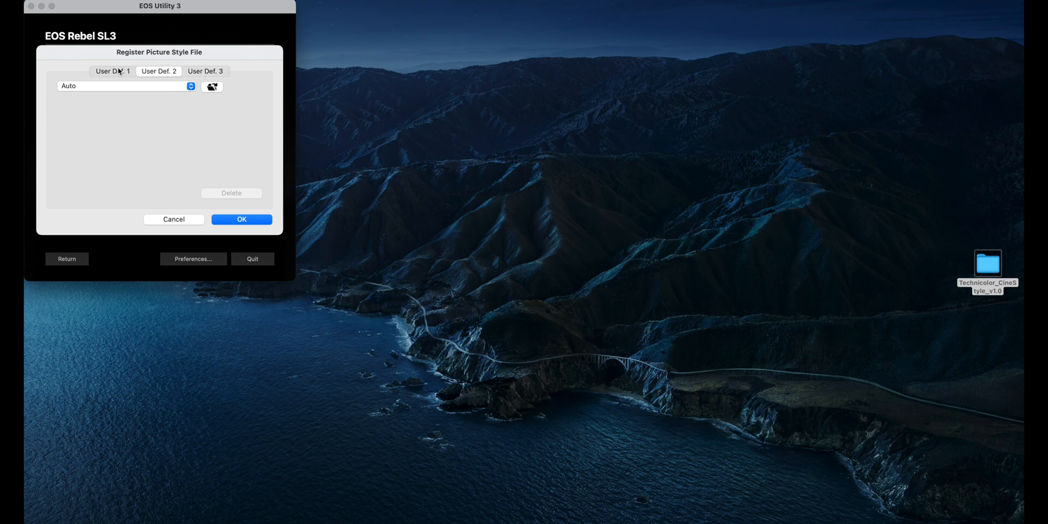
pyautogui.click(111, 72)
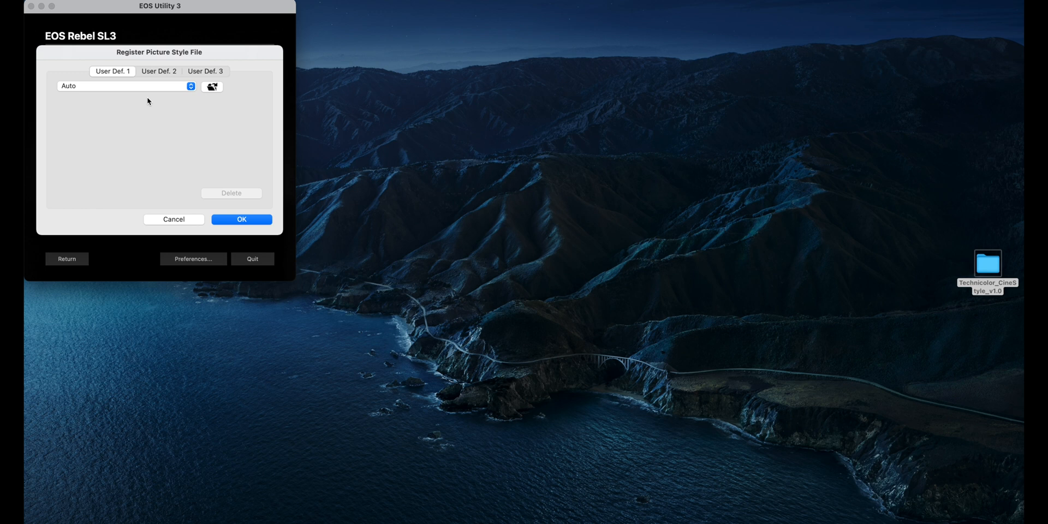
pyautogui.click(125, 86)
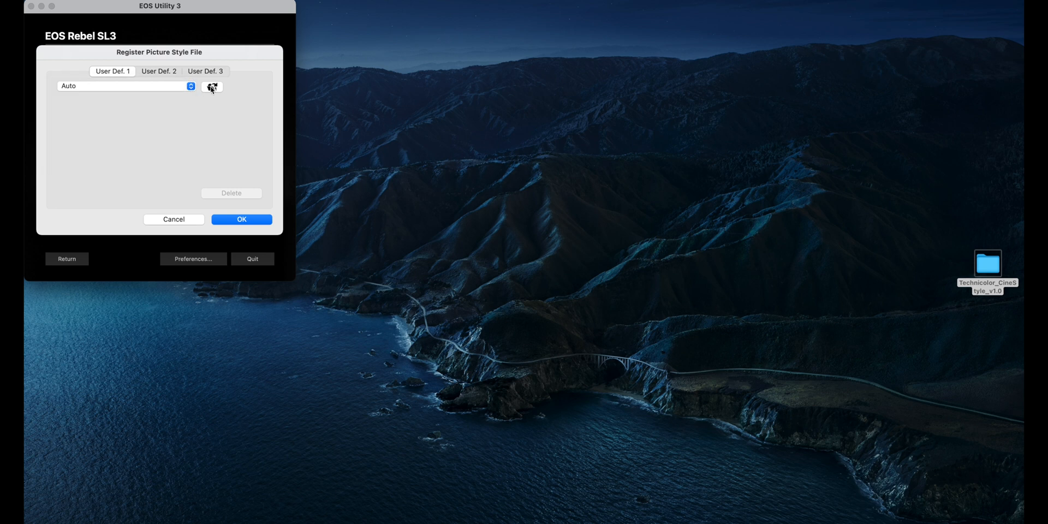
pyautogui.click(211, 87)
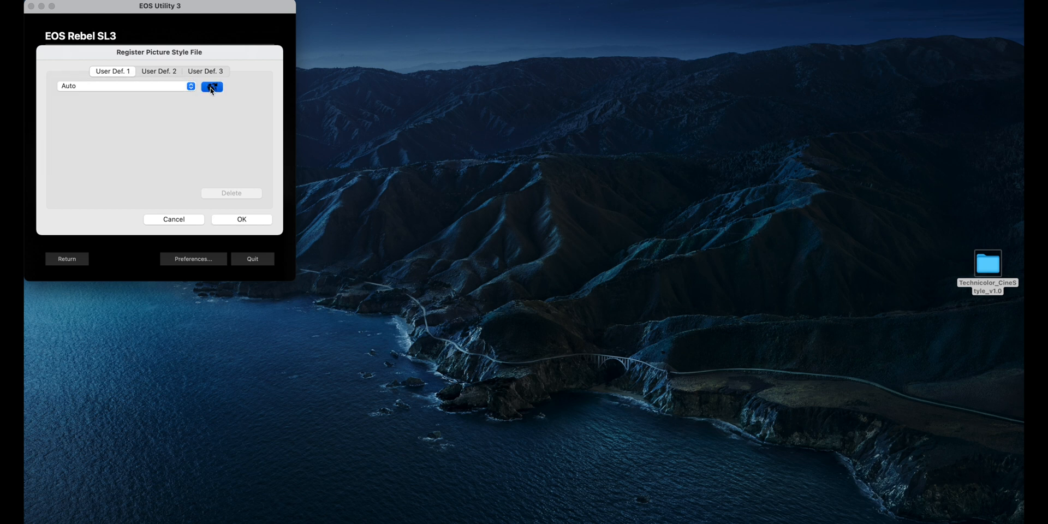
# - Open Technicolor_CineStyle_v1.0.pf2 from the Desktop's Technicolor_CineStyle_v1.0 folder
pyautogui.click(211, 87)
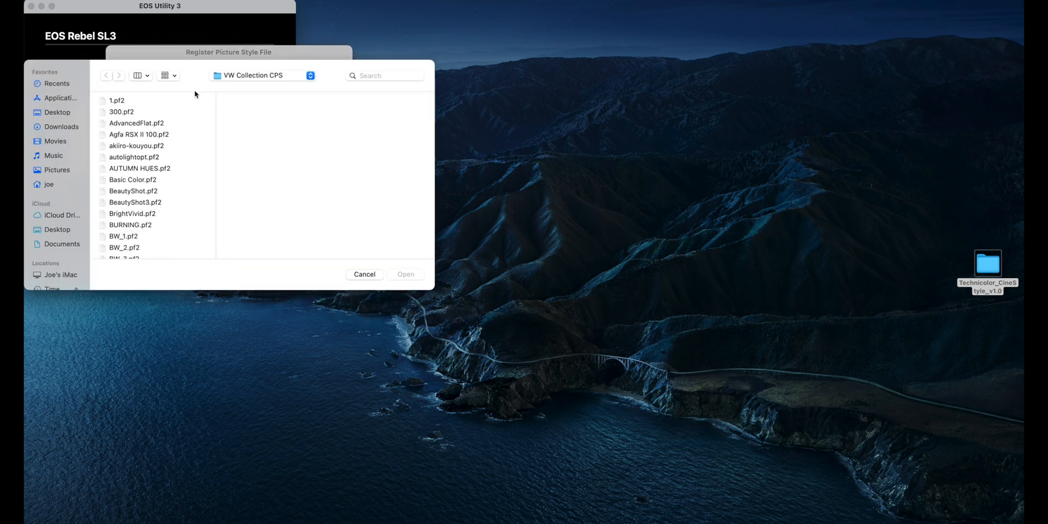
pyautogui.scroll(-3)
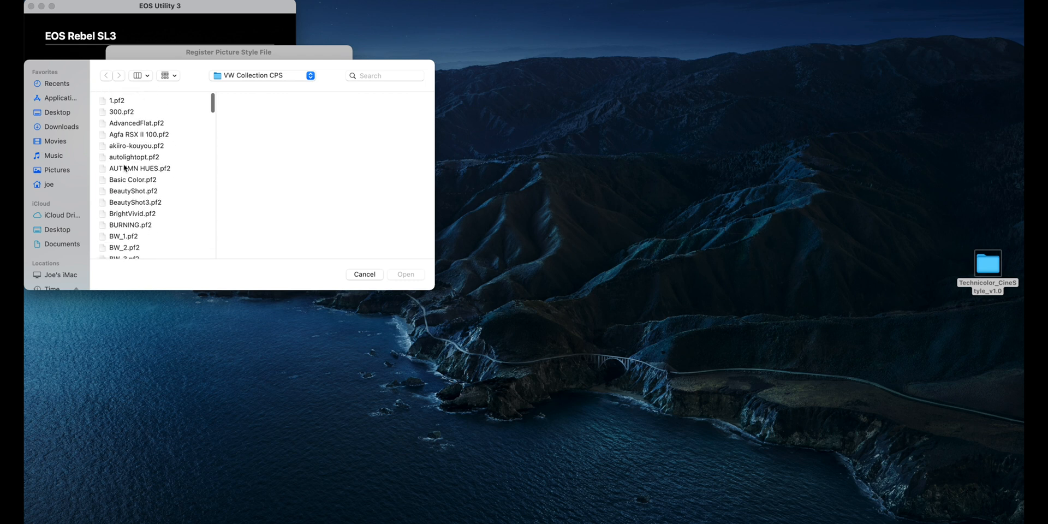
pyautogui.scroll(-3)
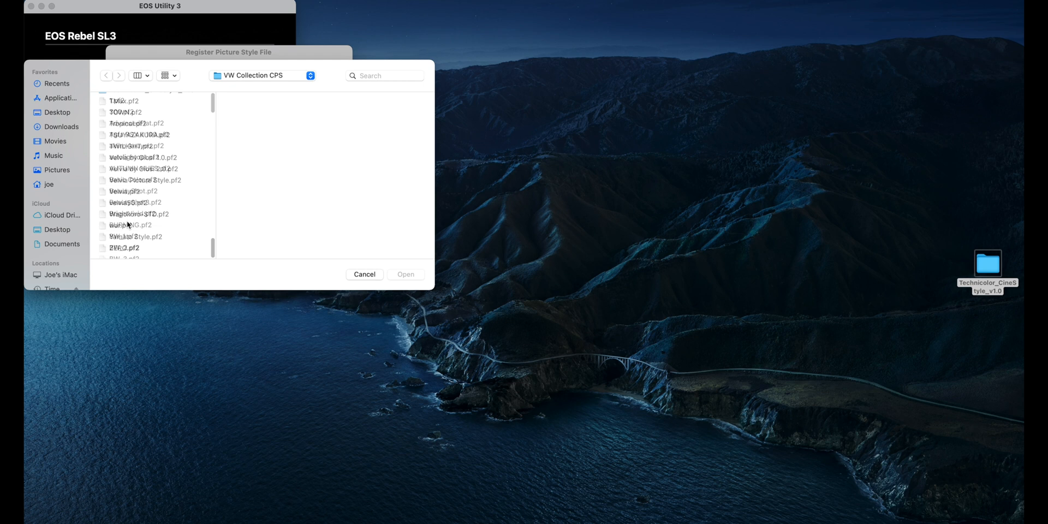
pyautogui.click(56, 112)
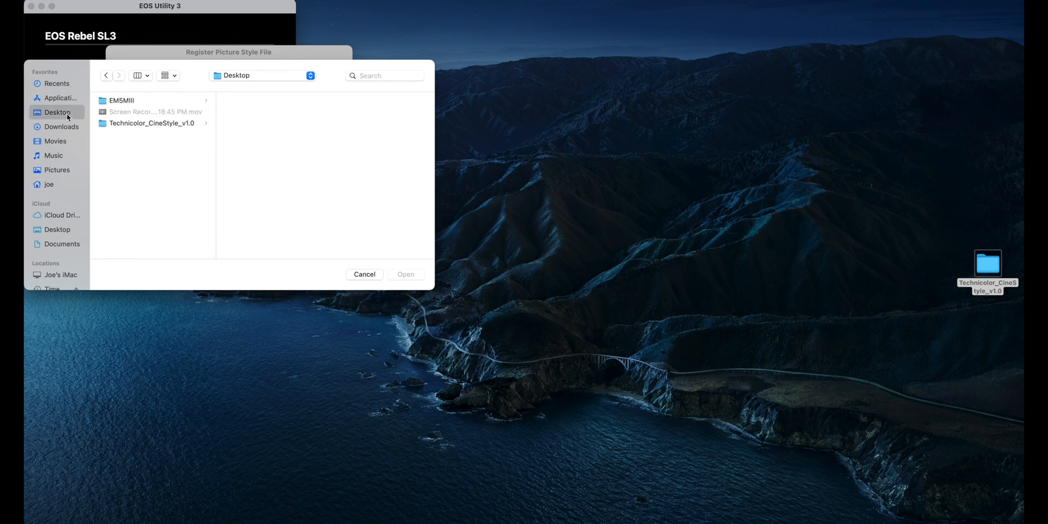
pyautogui.click(152, 123)
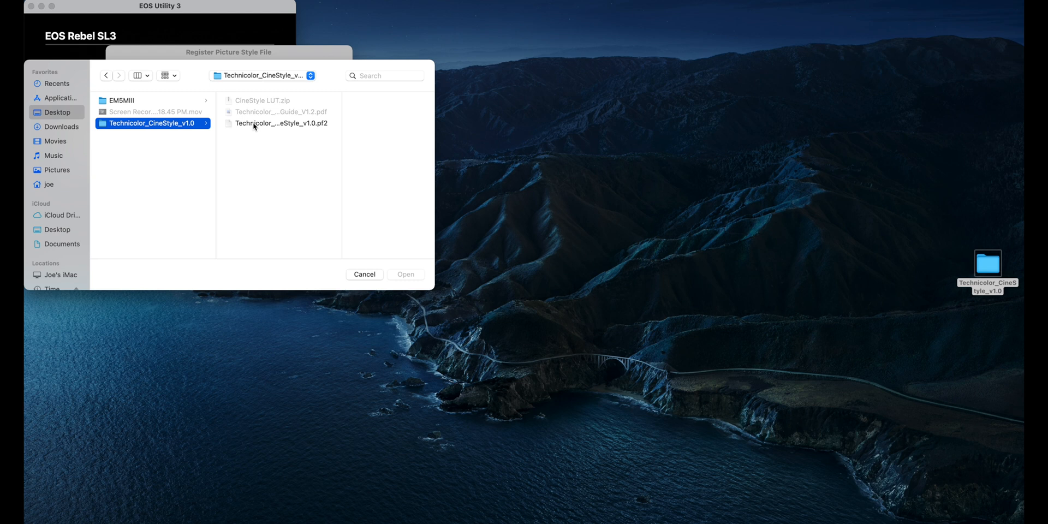
pyautogui.moveTo(286, 126)
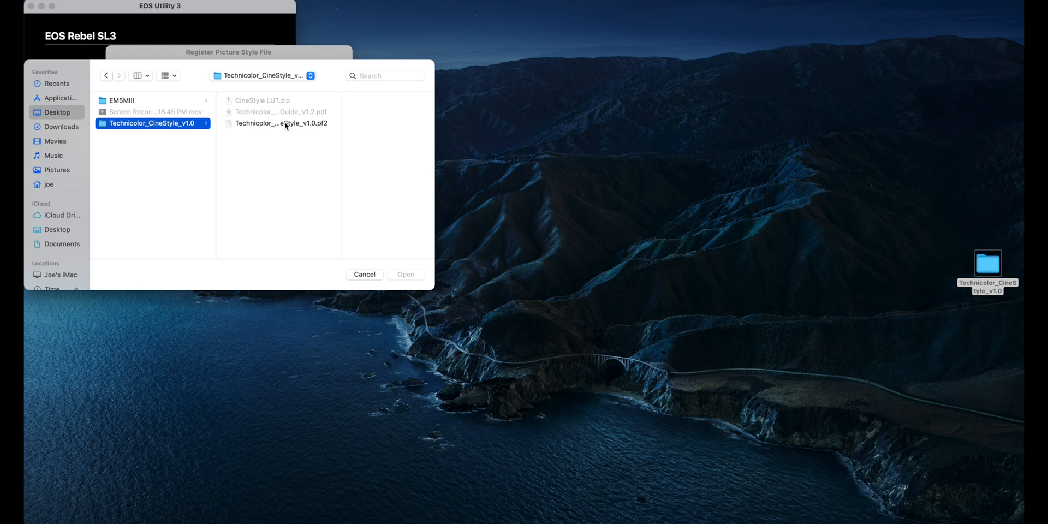
pyautogui.click(280, 123)
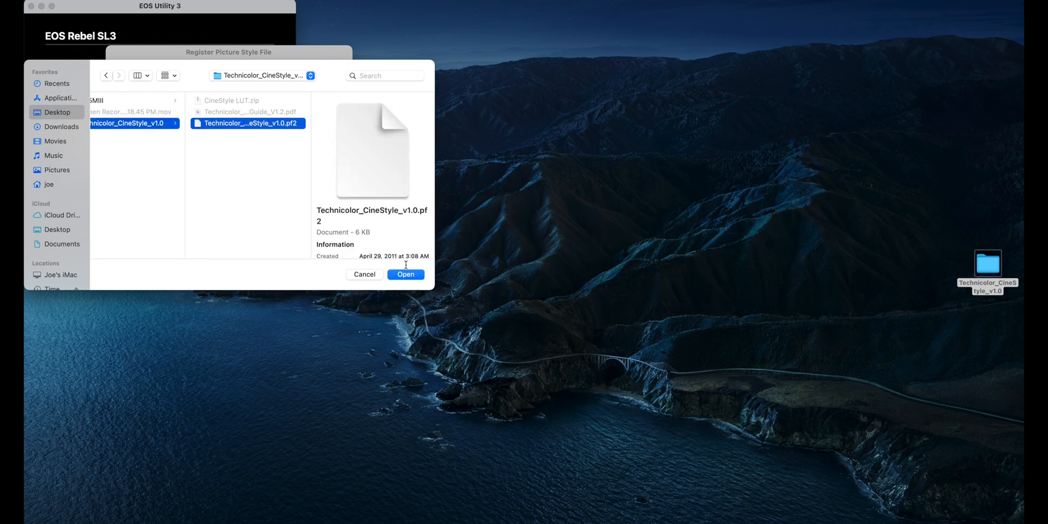
pyautogui.click(404, 274)
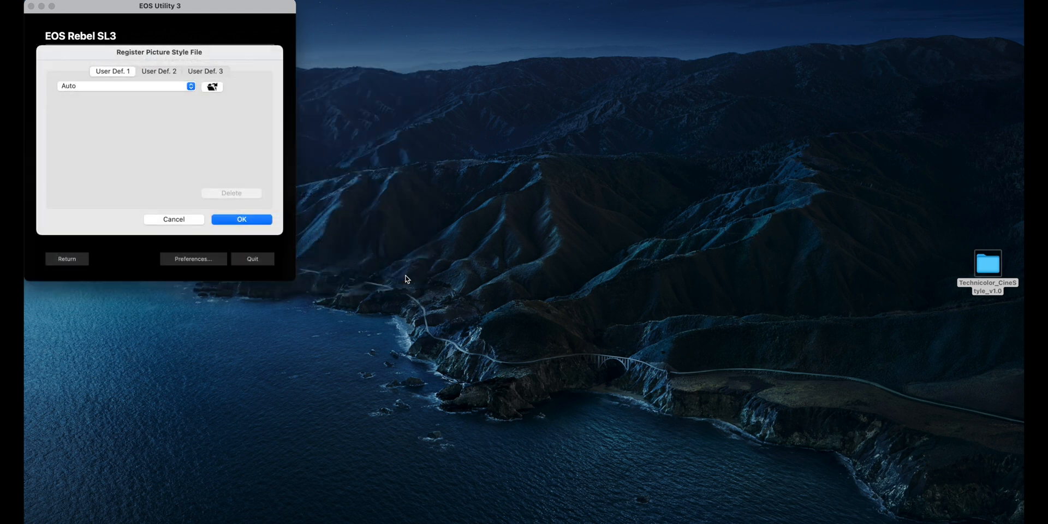
# - Confirm CineStyle under User Def. 1, register it with OK, and quit EOS Utility
pyautogui.click(125, 85)
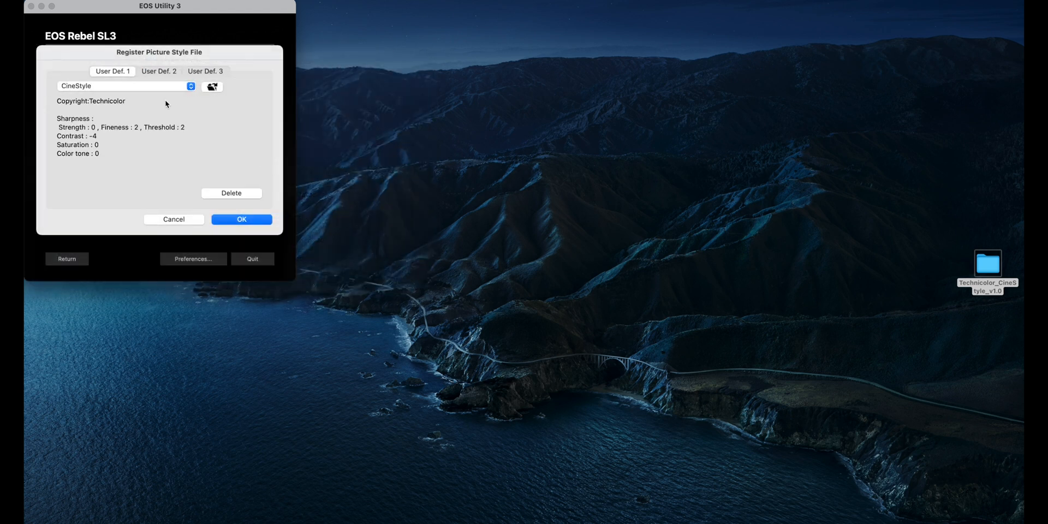
pyautogui.moveTo(134, 149)
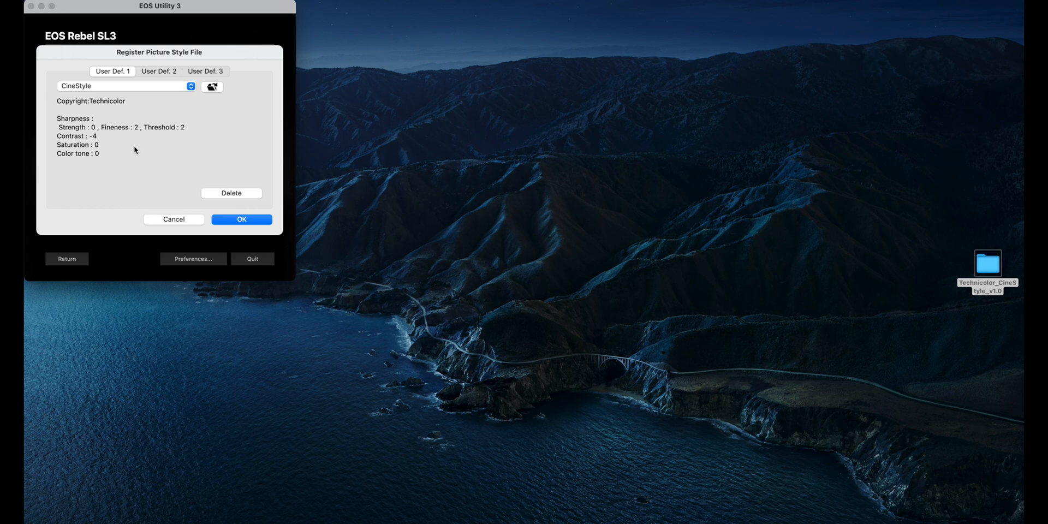
pyautogui.moveTo(162, 134)
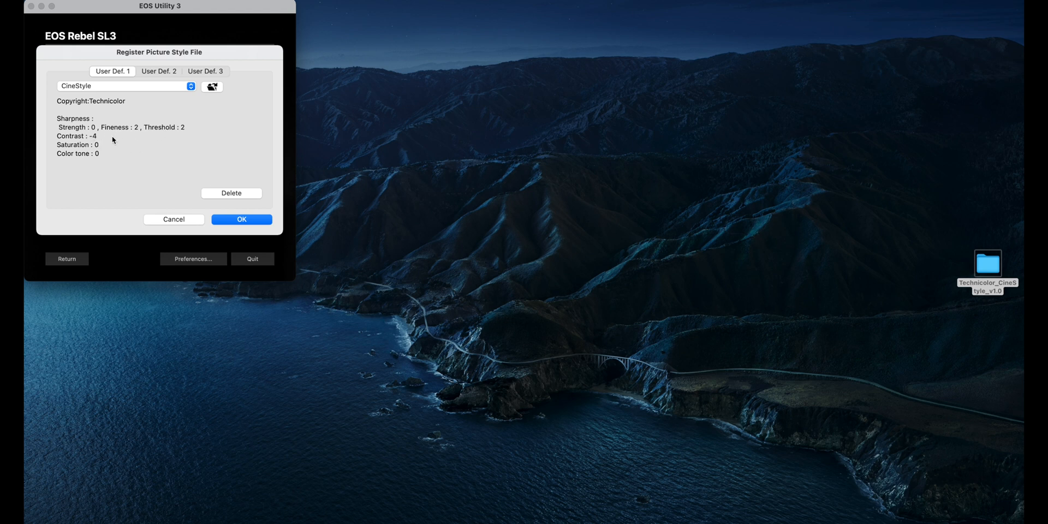
pyautogui.moveTo(99, 155)
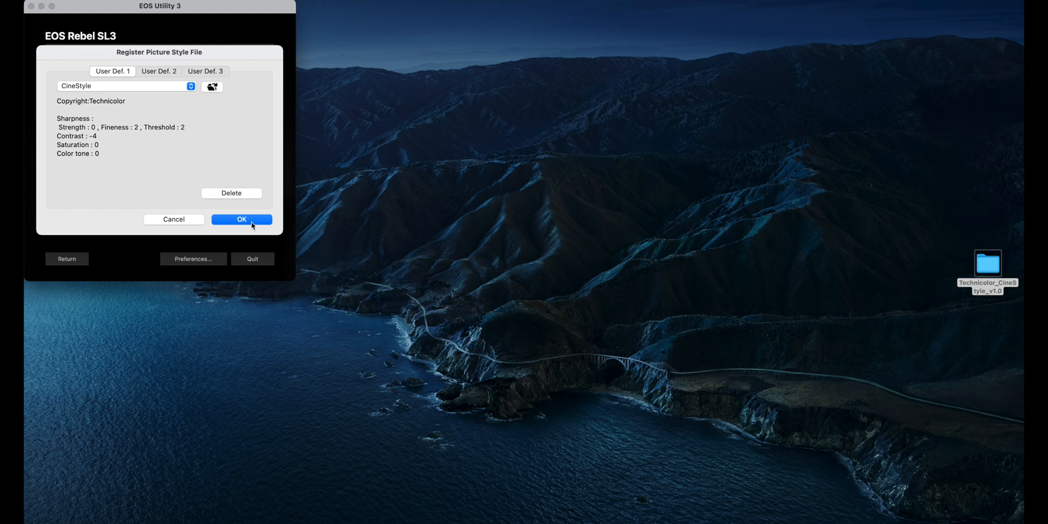
pyautogui.click(241, 220)
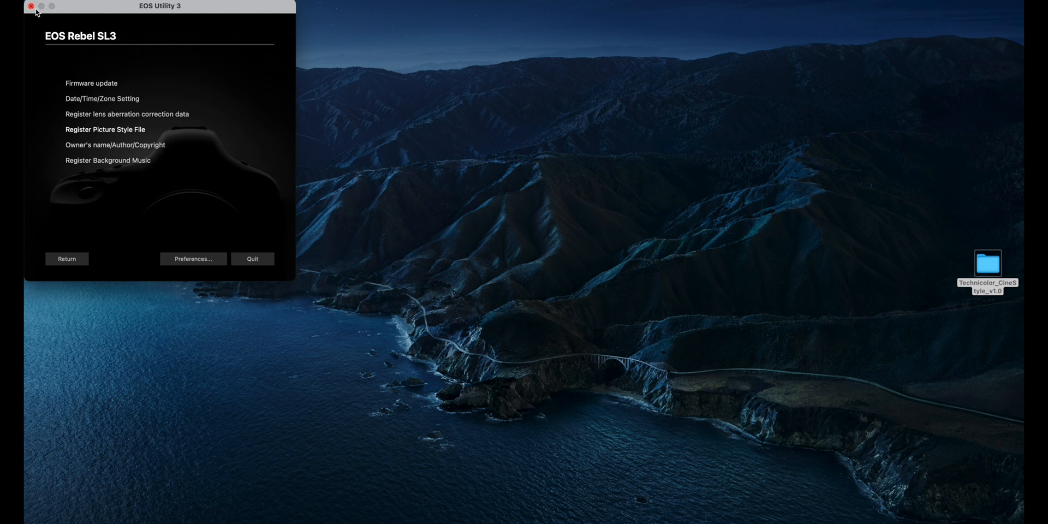
pyautogui.moveTo(228, 267)
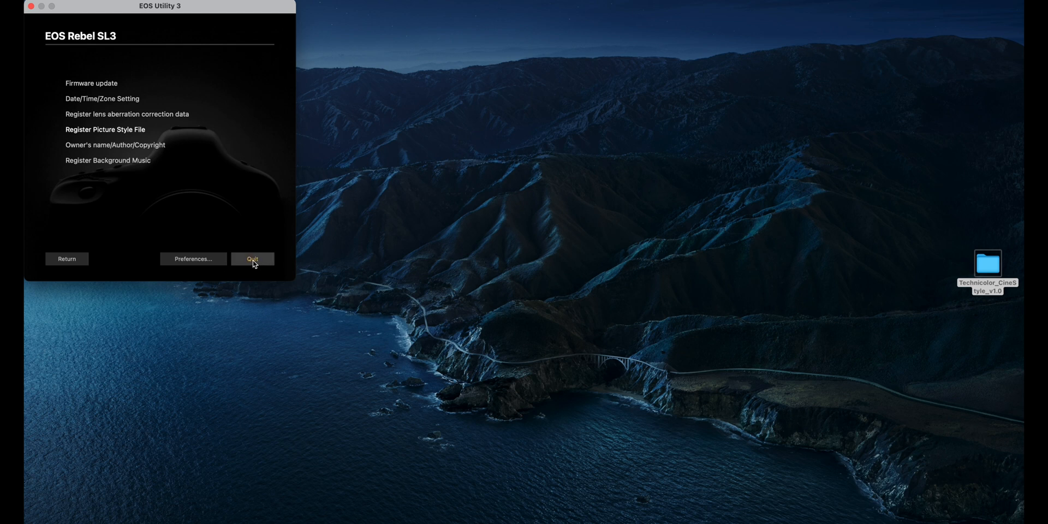
pyautogui.click(252, 259)
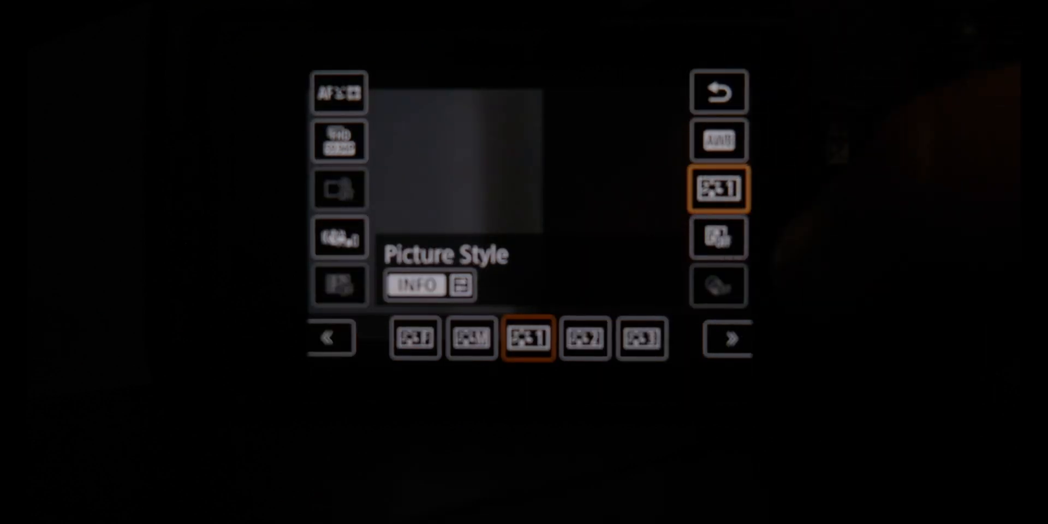
# - Switch the picture style from User Def. 1 to Monochrome, then to Faithful
pyautogui.click(470, 337)
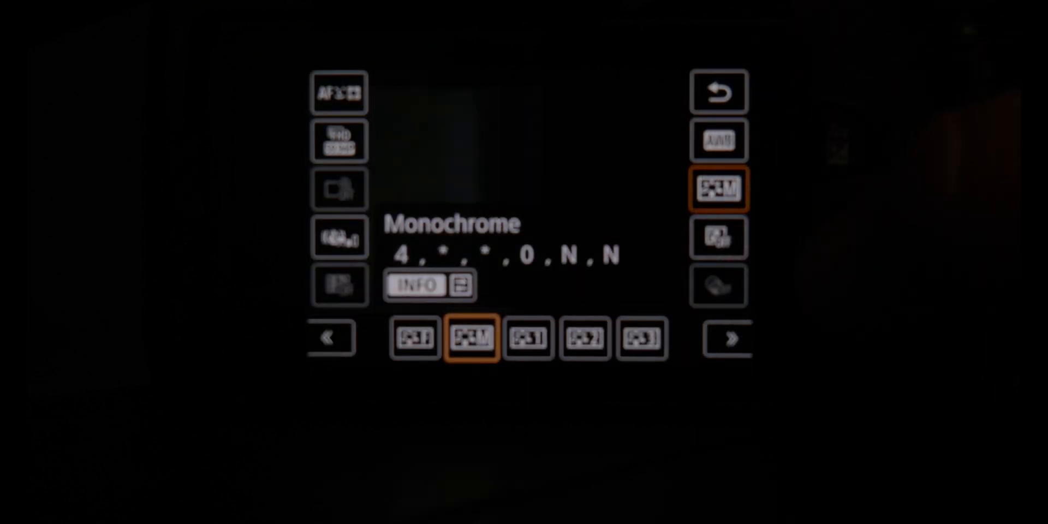
pyautogui.click(413, 337)
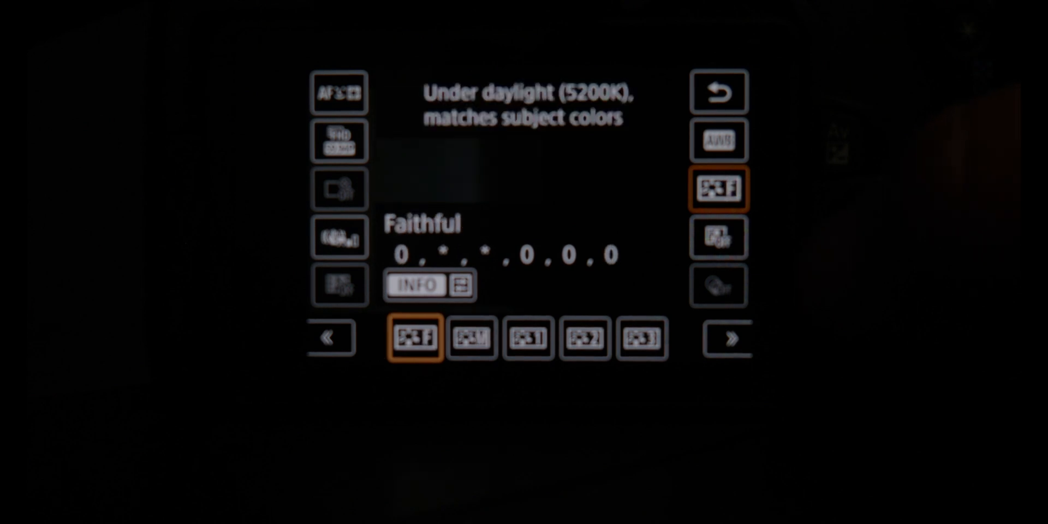